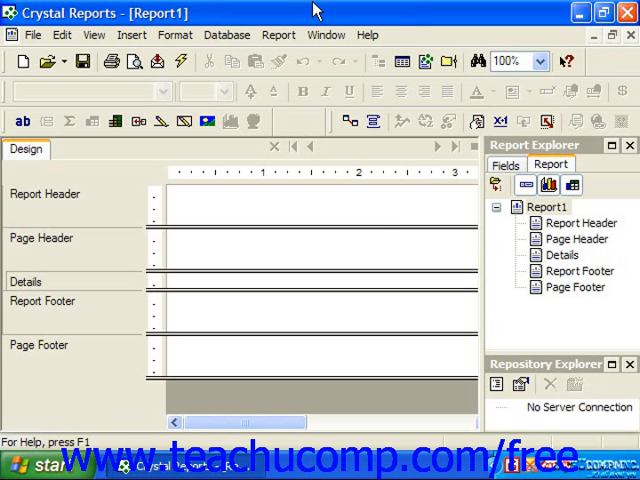
Bring up the View menu to reach the toolbar options
left_click(94, 34)
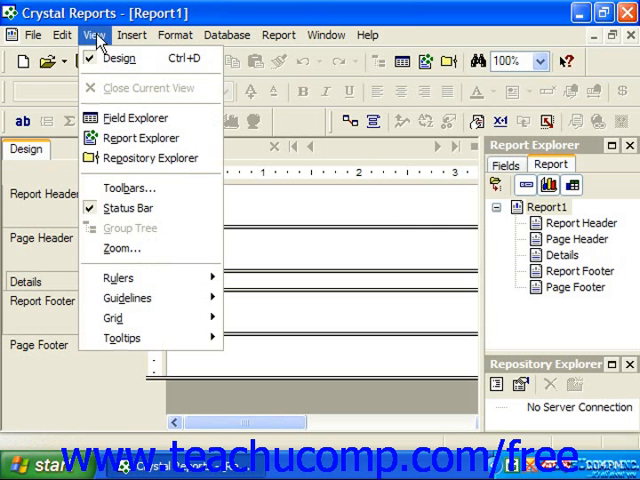
mouse_move(130, 188)
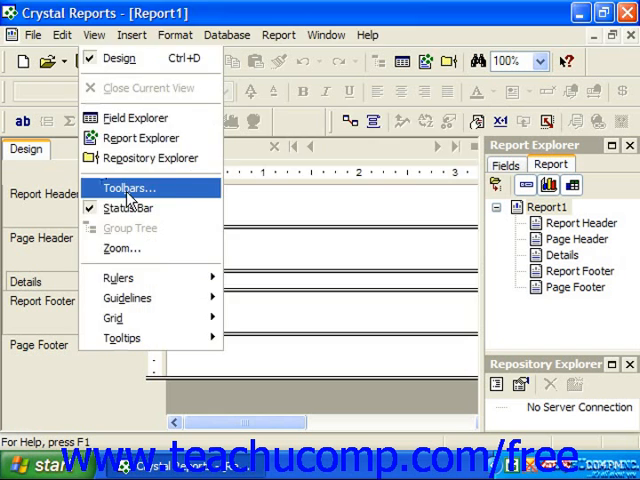
Uncheck Formatting in the Toolbars dialog, leaving Standard, Insert and Expert toolbars shown
left_click(128, 188)
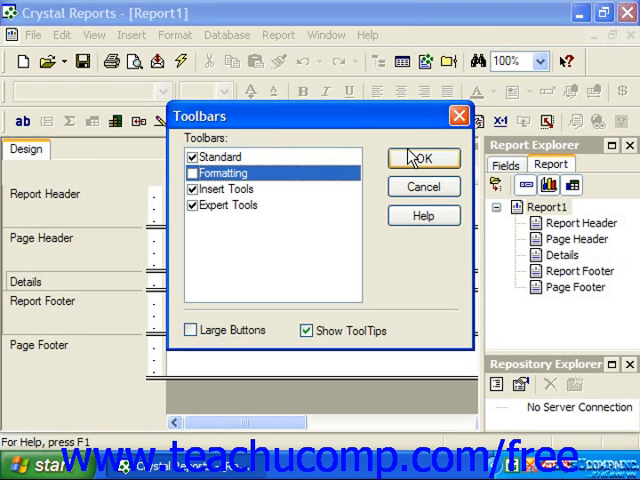
mouse_move(410, 160)
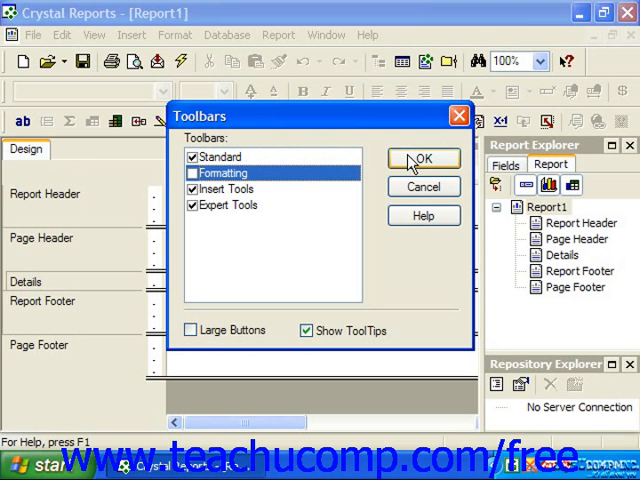
left_click(420, 158)
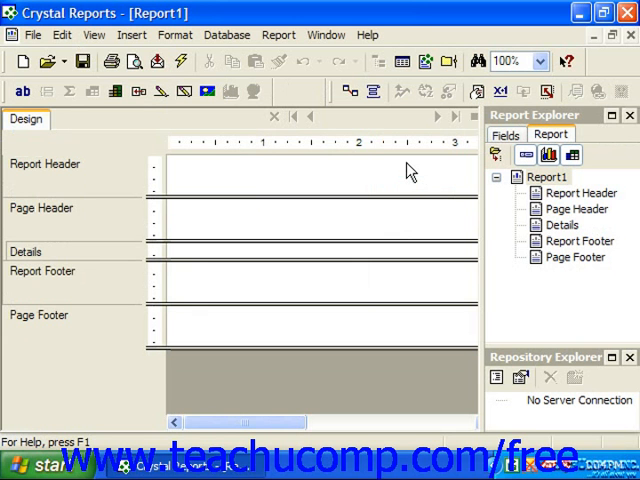
mouse_move(378, 160)
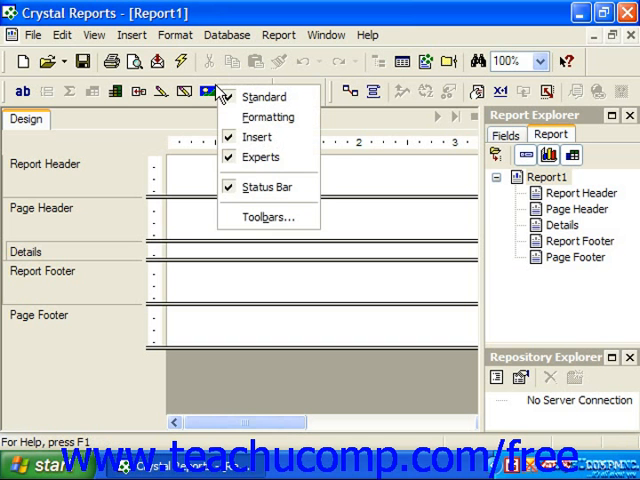
mouse_move(222, 96)
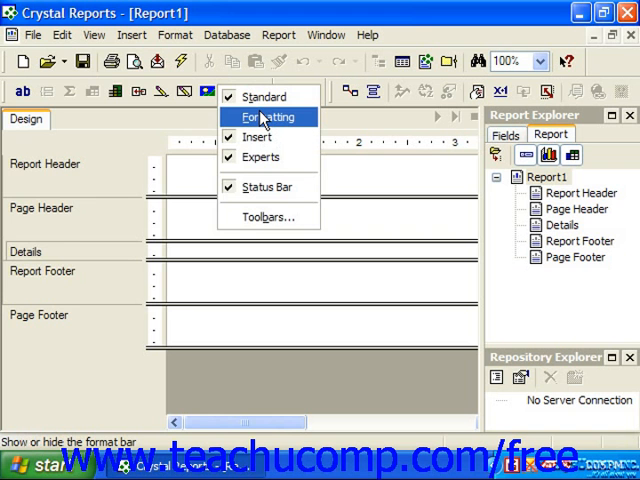
Turn the Formatting toolbar back on from the toolbar shortcut menu
left_click(268, 116)
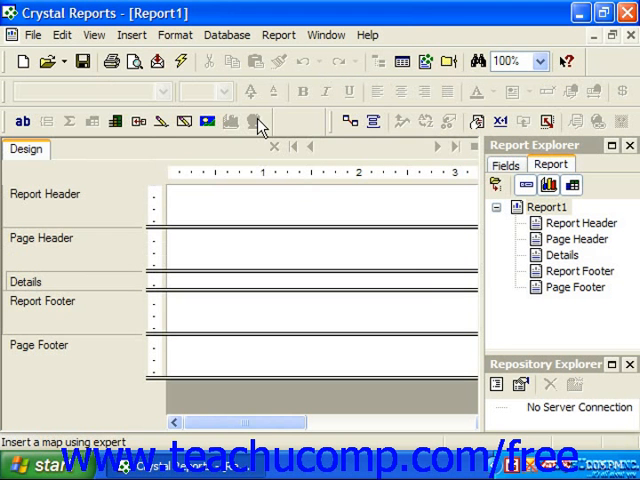
mouse_move(258, 122)
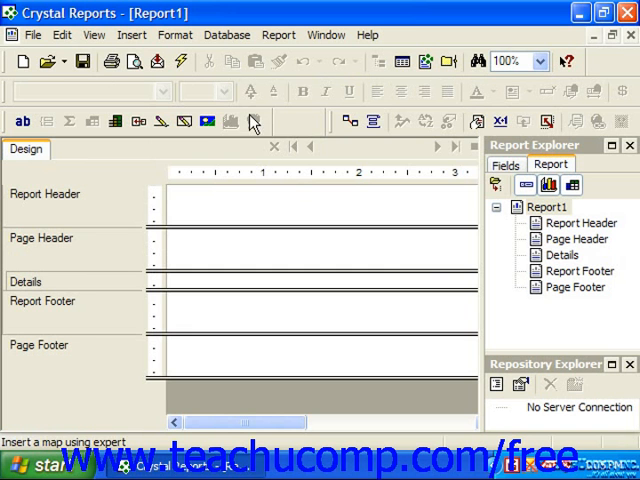
mouse_move(208, 120)
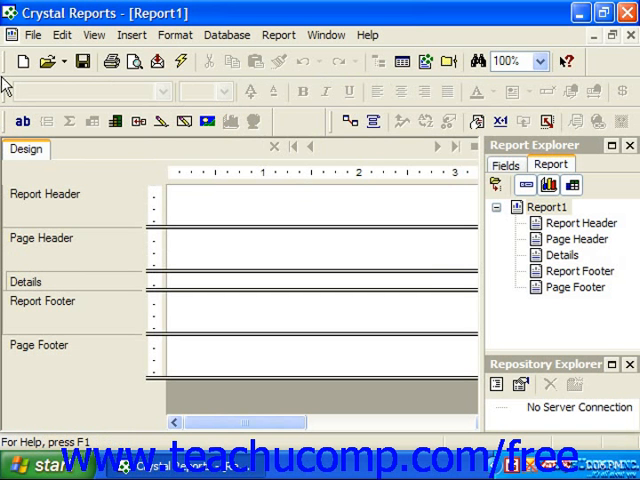
mouse_move(18, 84)
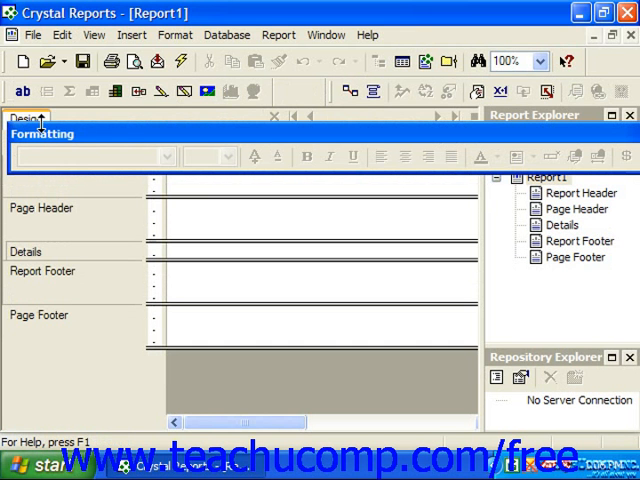
mouse_move(164, 132)
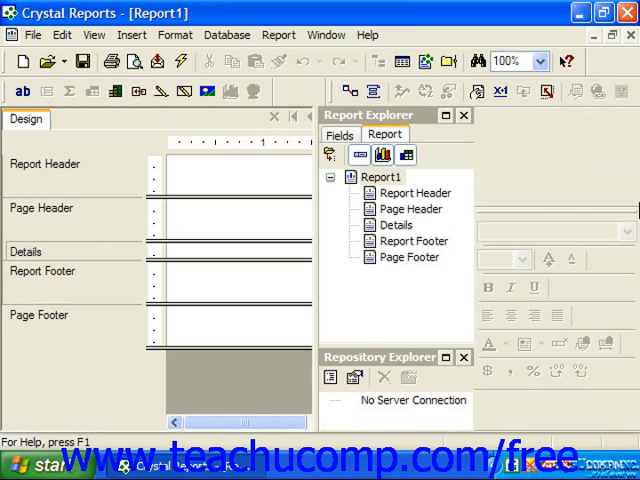
mouse_move(572, 212)
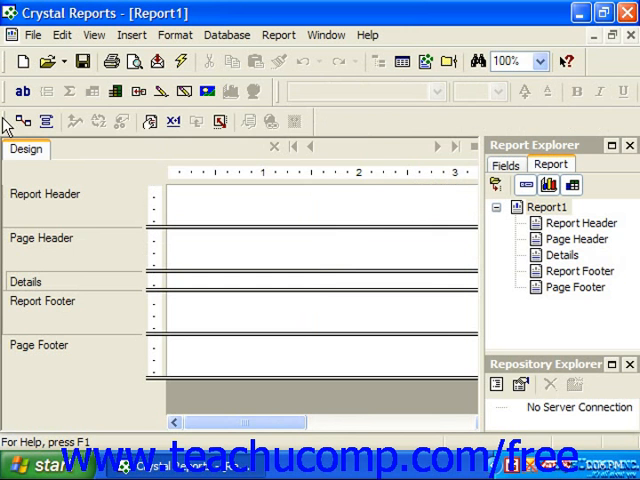
Float the Expert Tools toolbar, then dock the toolbars again with Formatting on its own row
left_click(84, 222)
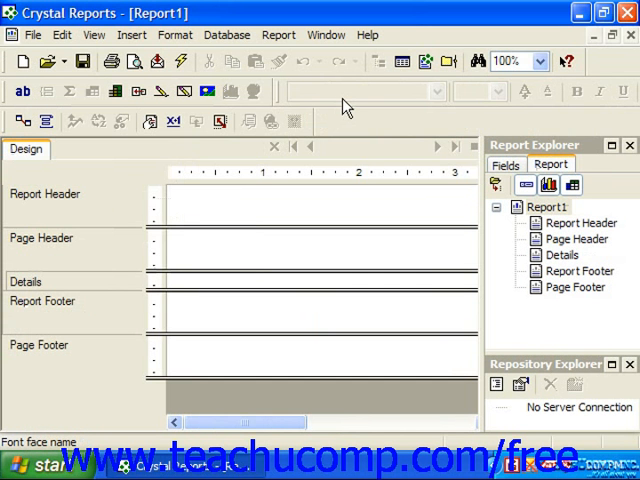
mouse_move(344, 108)
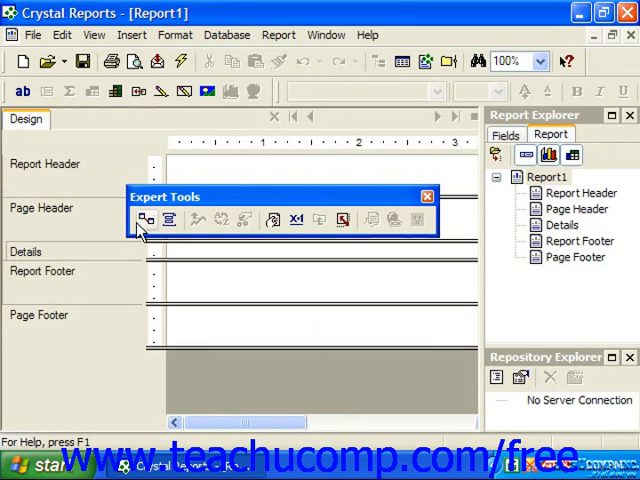
mouse_move(284, 200)
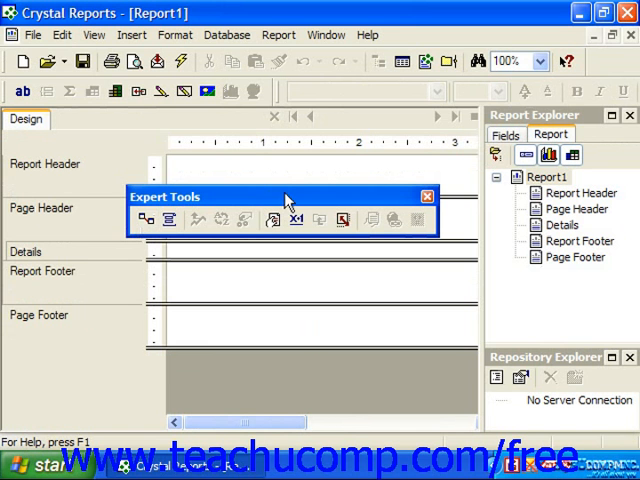
mouse_move(296, 210)
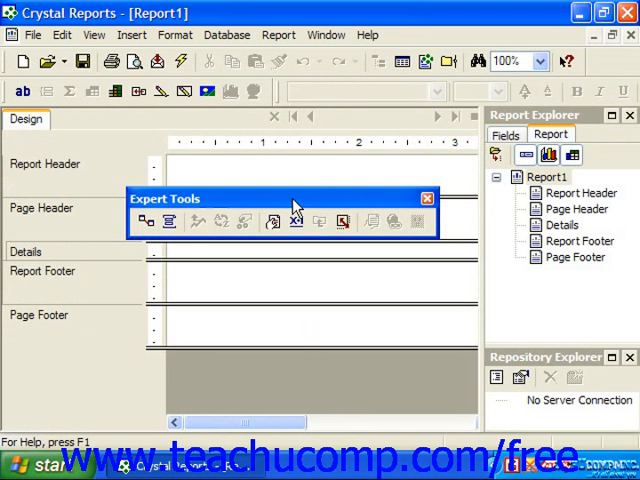
left_click(428, 196)
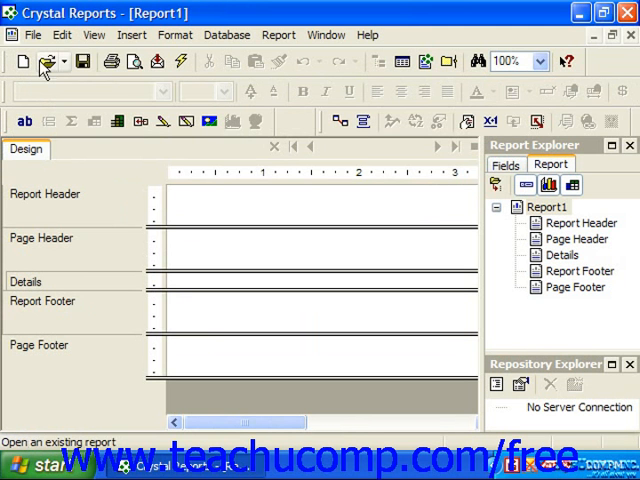
mouse_move(84, 60)
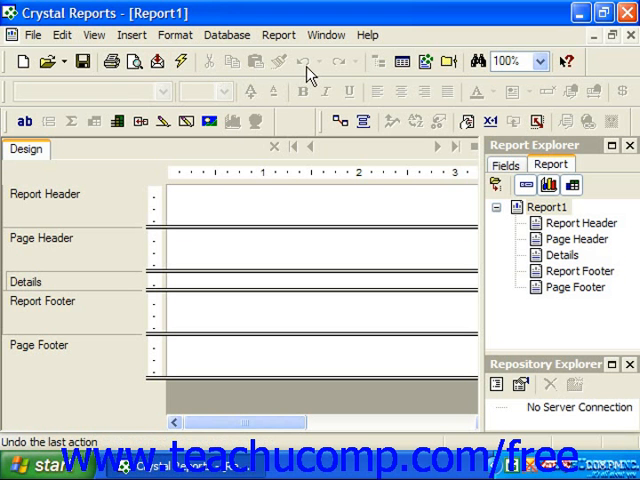
mouse_move(372, 36)
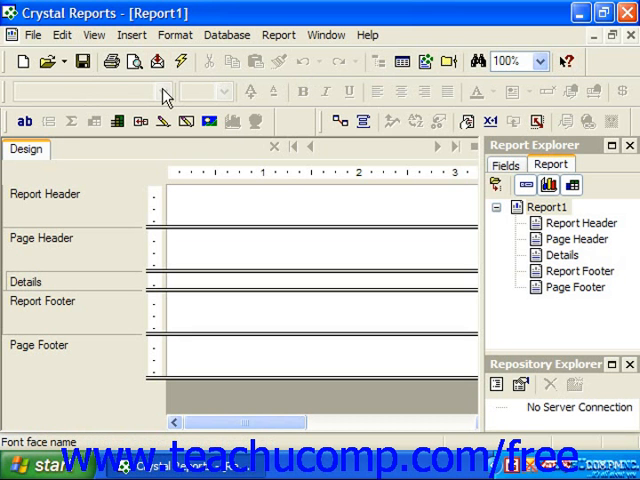
mouse_move(252, 92)
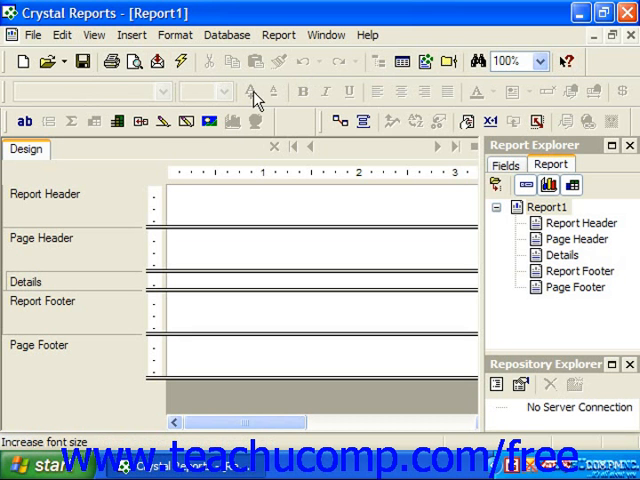
mouse_move(272, 92)
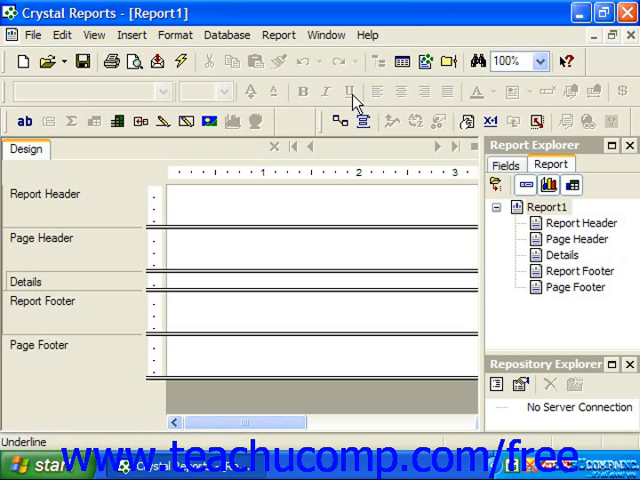
mouse_move(400, 92)
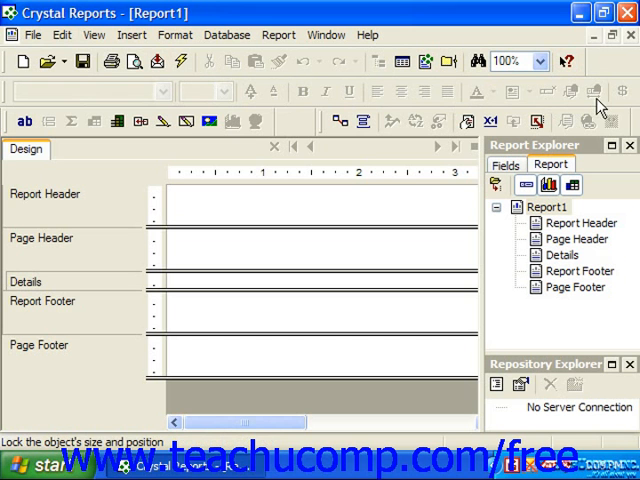
mouse_move(622, 92)
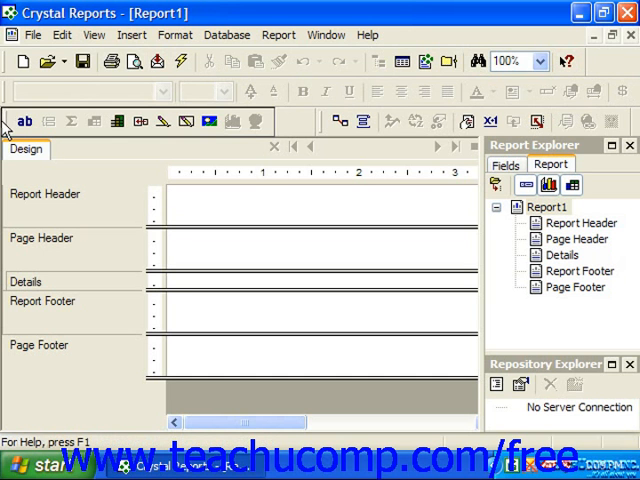
left_click(24, 120)
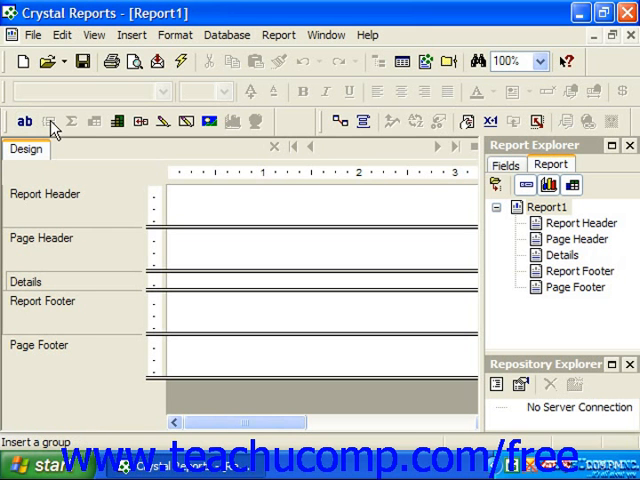
mouse_move(88, 128)
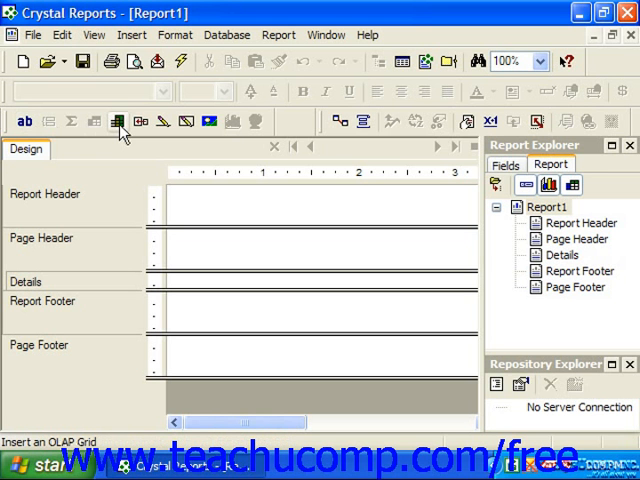
mouse_move(140, 120)
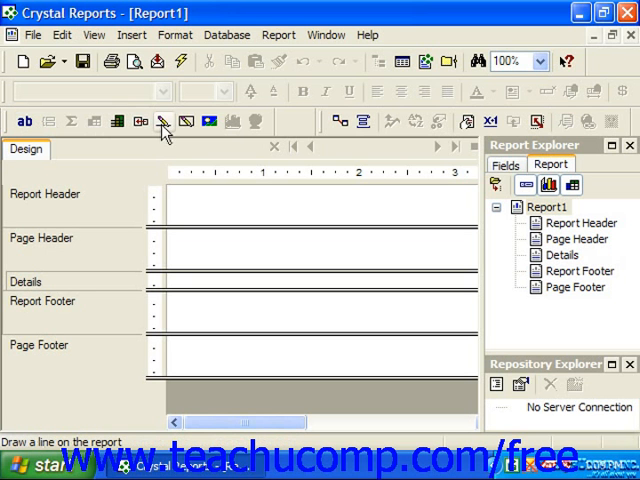
mouse_move(208, 120)
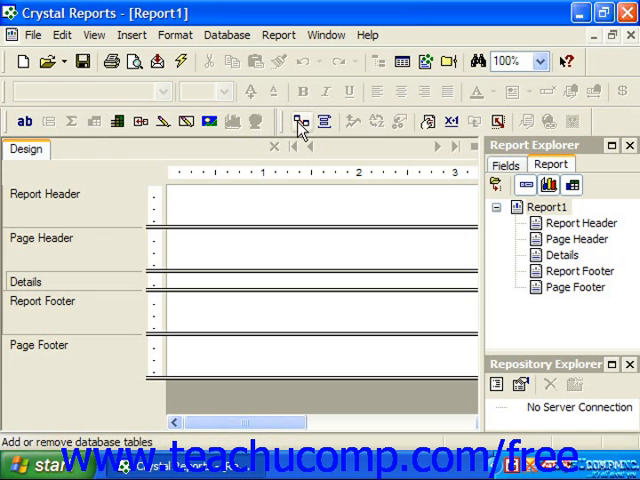
mouse_move(316, 130)
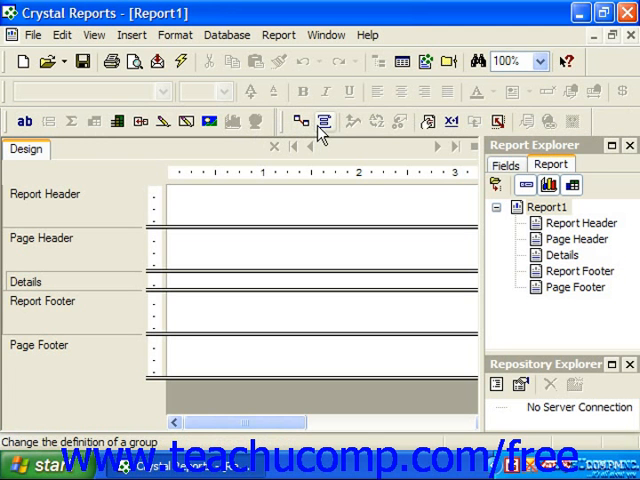
mouse_move(376, 132)
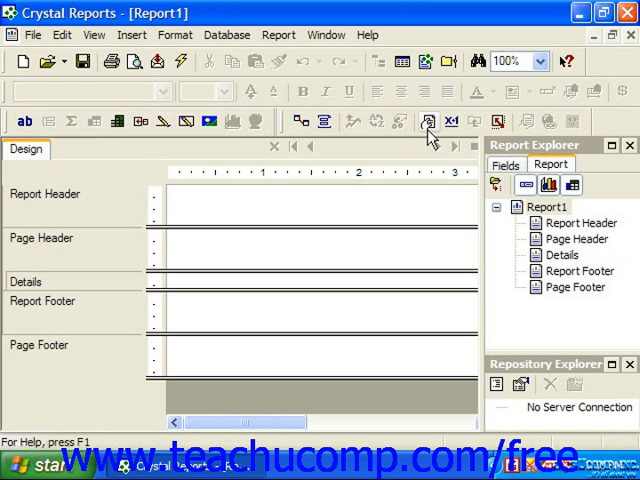
mouse_move(432, 120)
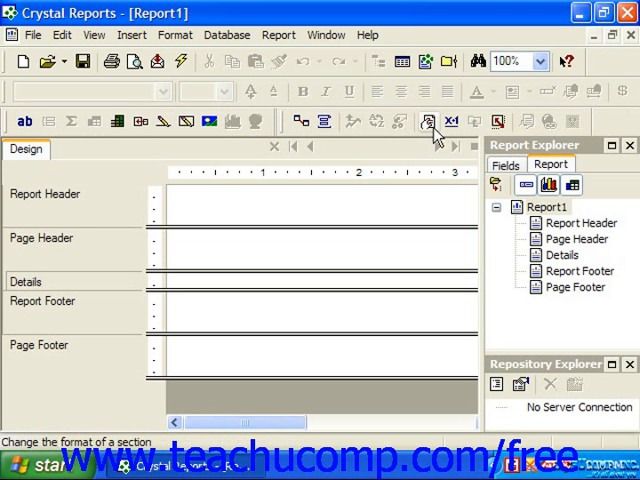